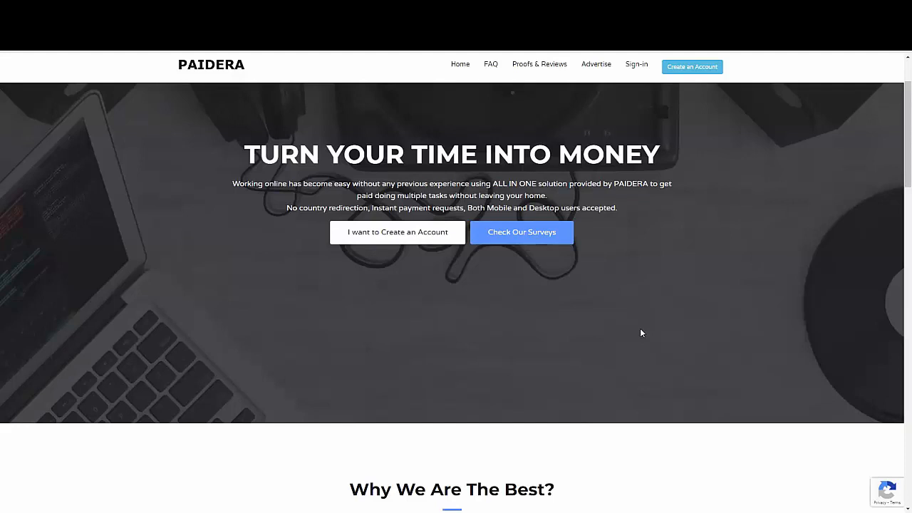
pyautogui.moveTo(664, 217)
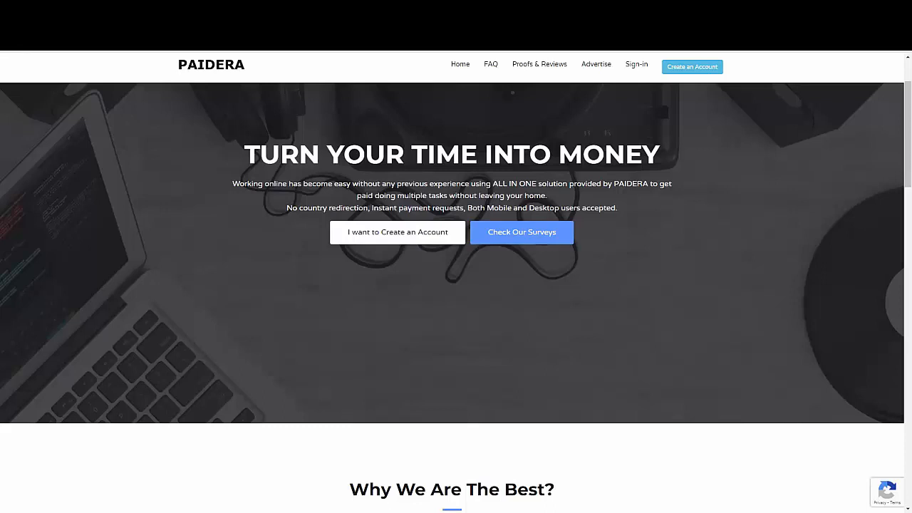
pyautogui.moveTo(653, 392)
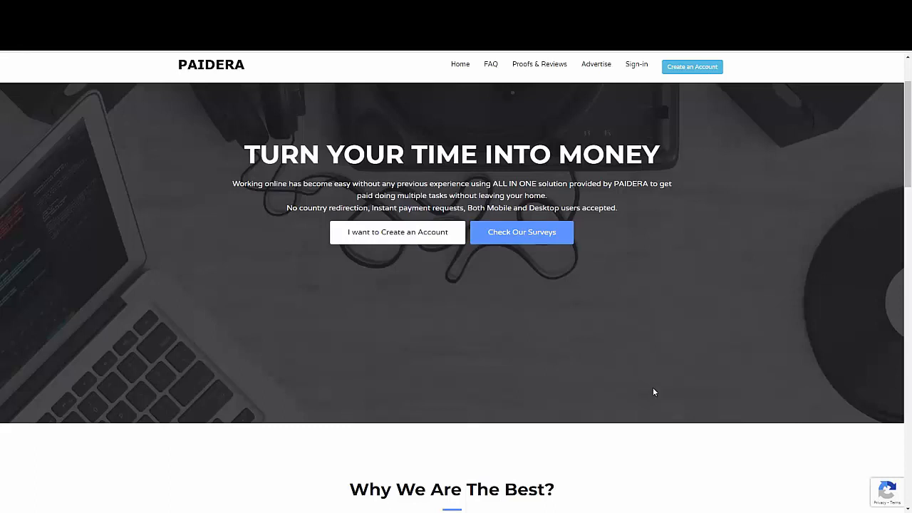
# Scroll the homepage down past 'Why We Are The Best?' to the six ways to earn.
pyautogui.scroll(-3)
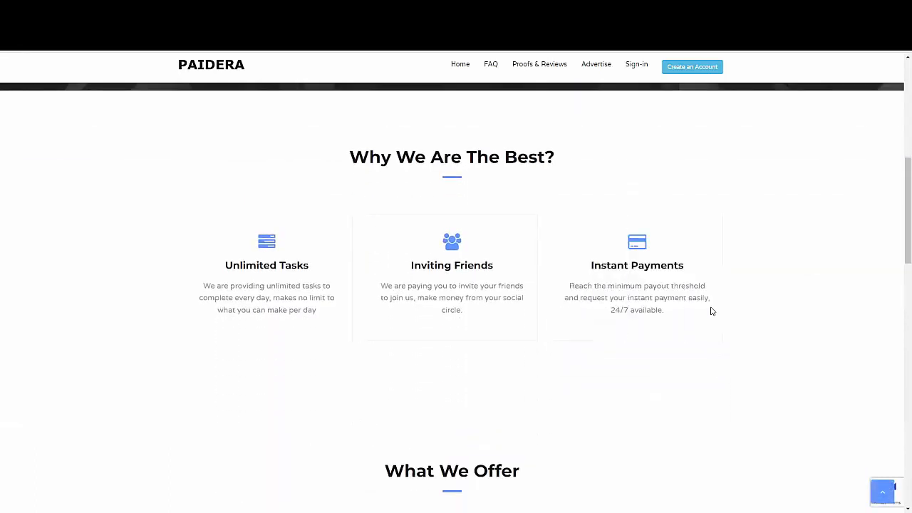
pyautogui.moveTo(638, 285)
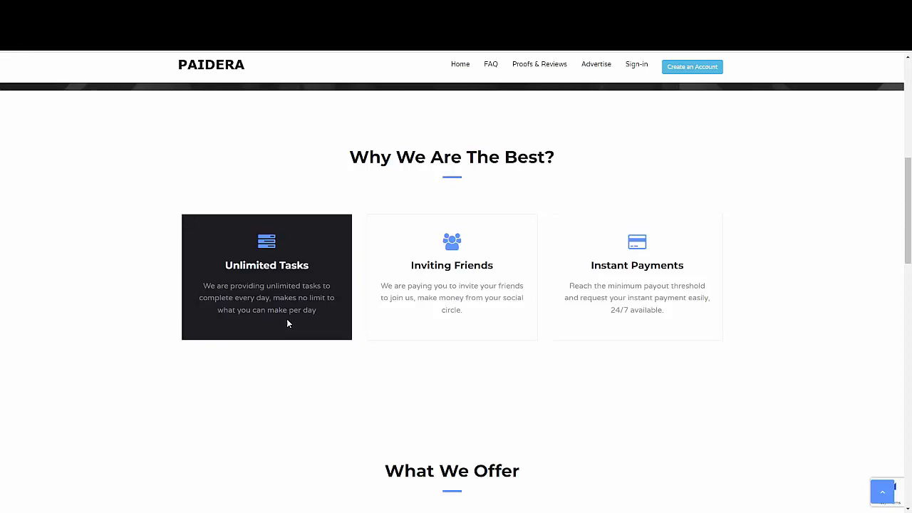
pyautogui.scroll(-3)
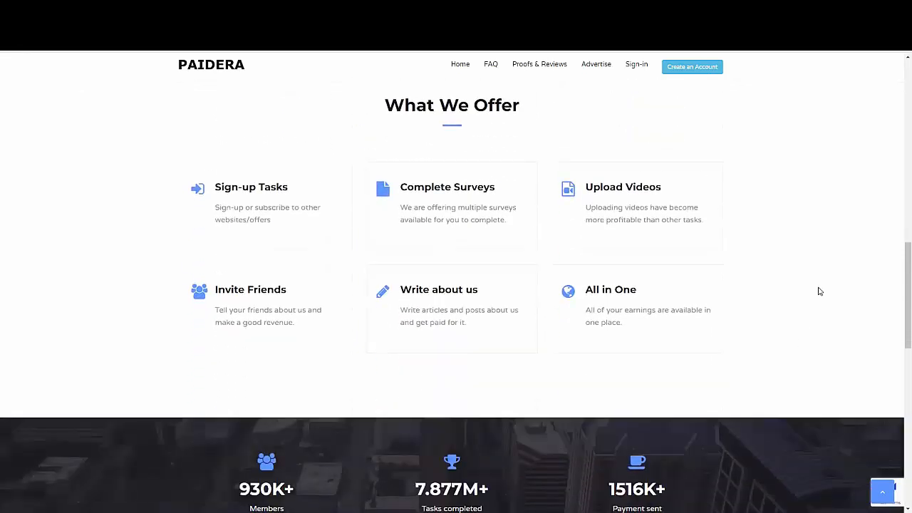
pyautogui.scroll(-3)
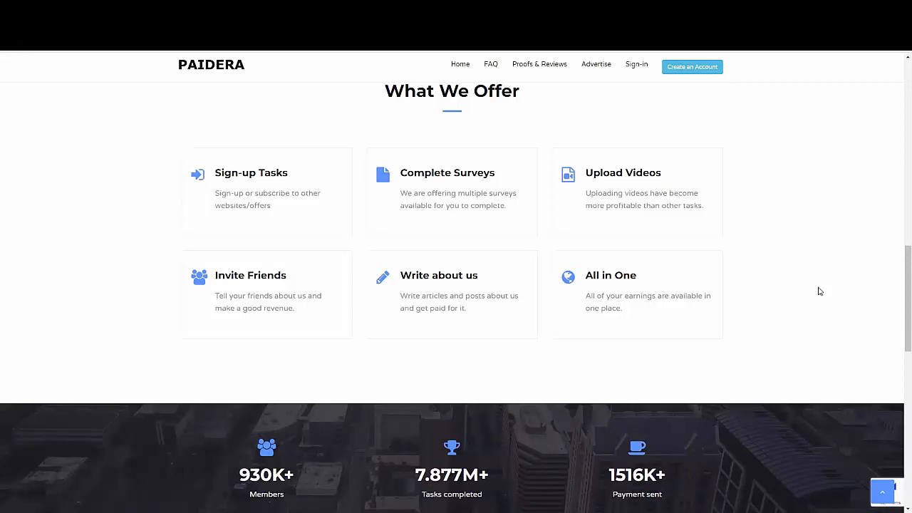
pyautogui.moveTo(456, 184)
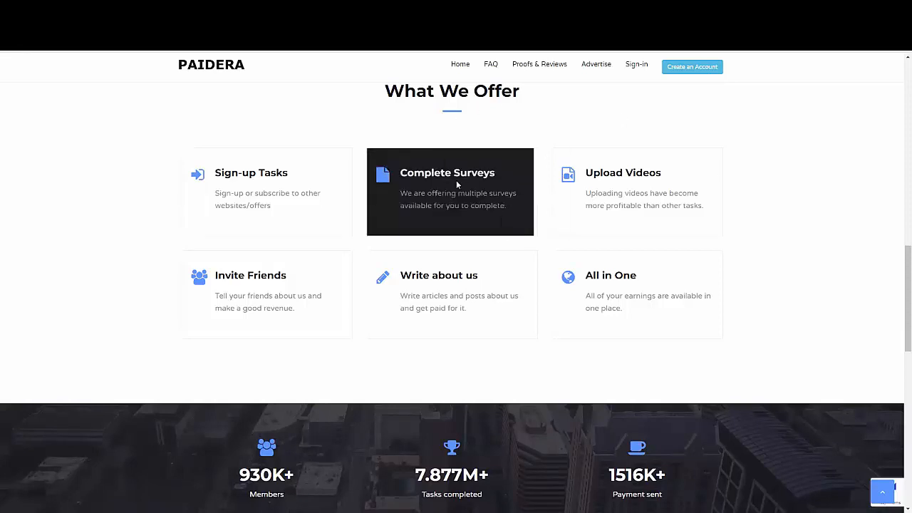
pyautogui.moveTo(577, 207)
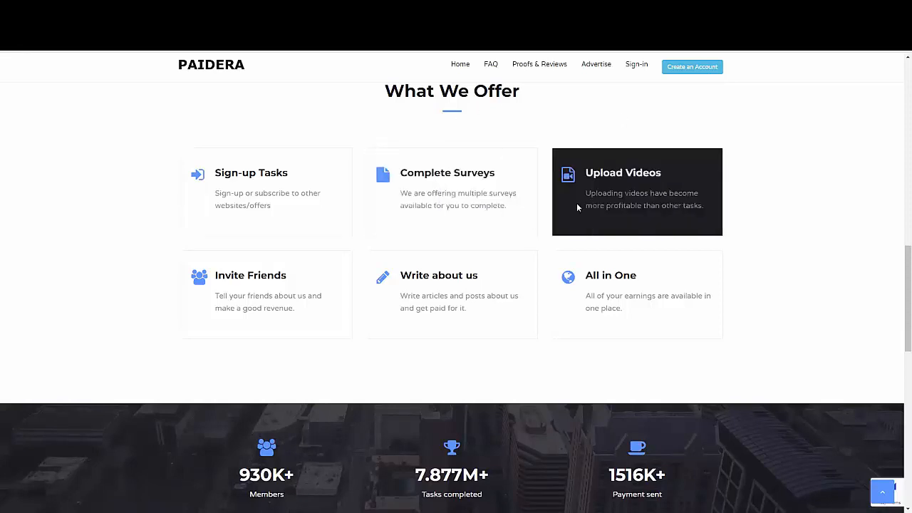
pyautogui.moveTo(452, 294)
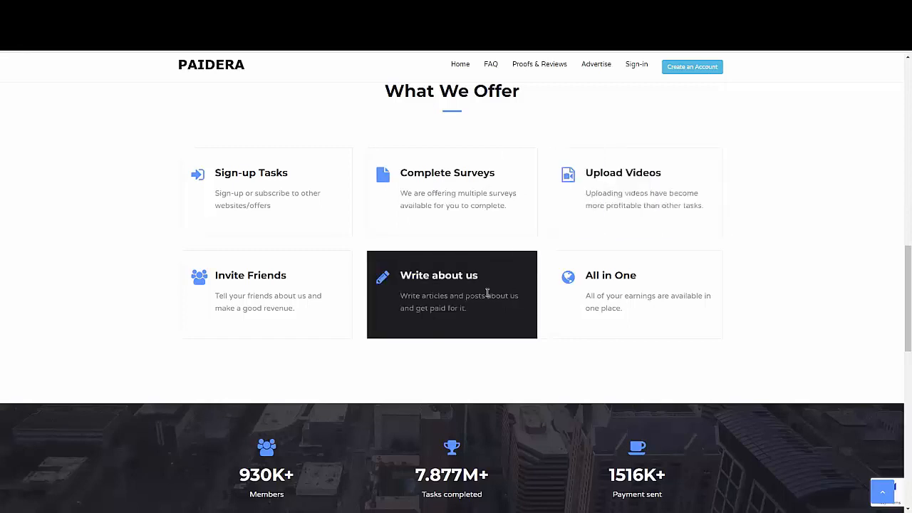
pyautogui.moveTo(661, 320)
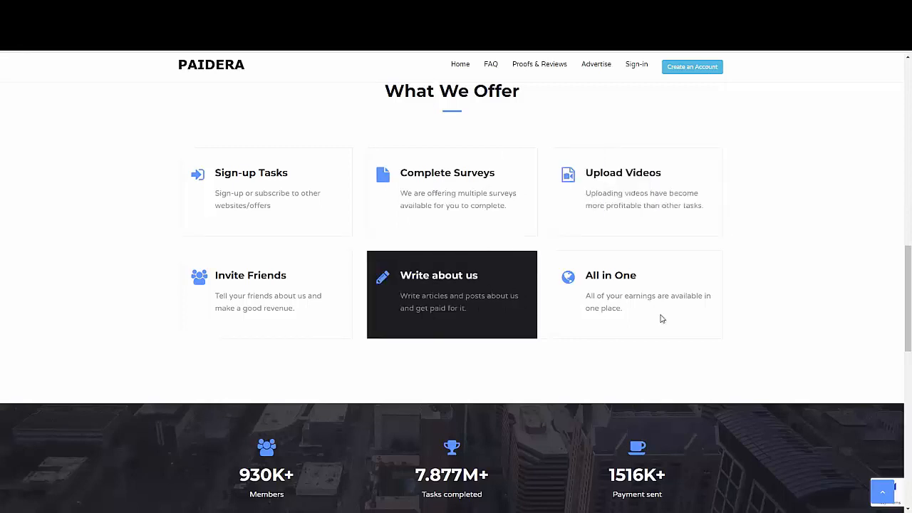
# Scroll on to the benefits list beside the sample $117.50 dashboard.
pyautogui.scroll(-3)
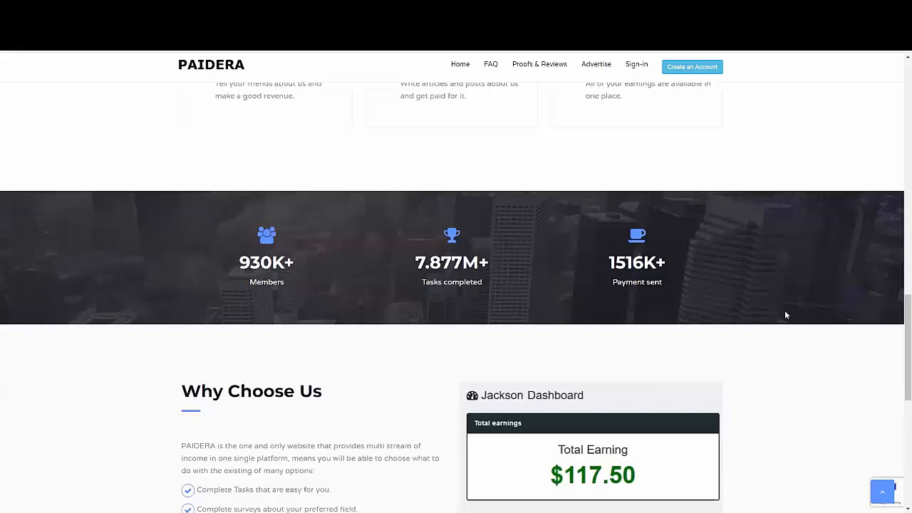
pyautogui.scroll(-3)
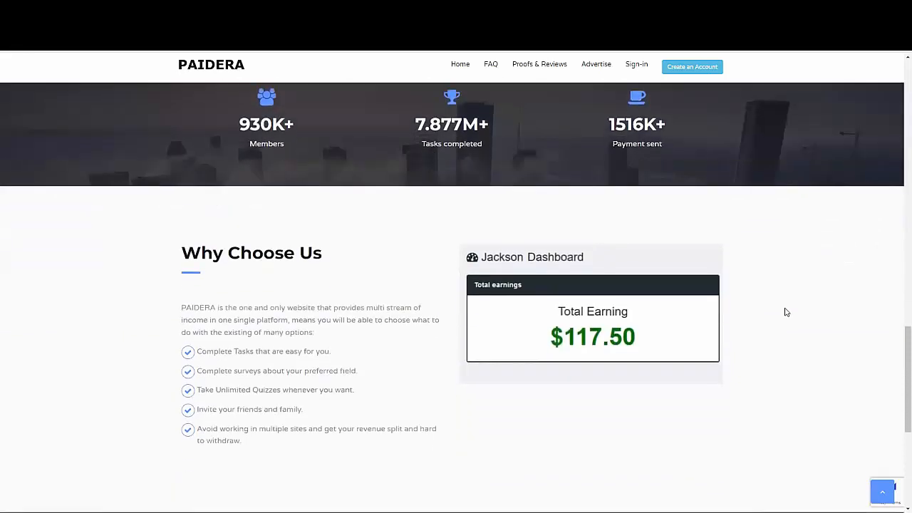
pyautogui.scroll(-3)
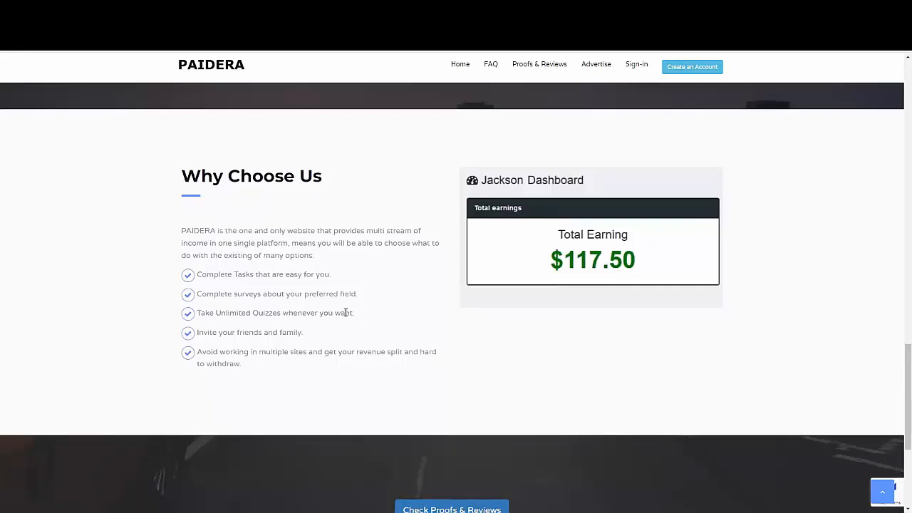
# Go to Check Proofs & Reviews and scroll into the member reviews.
pyautogui.click(539, 63)
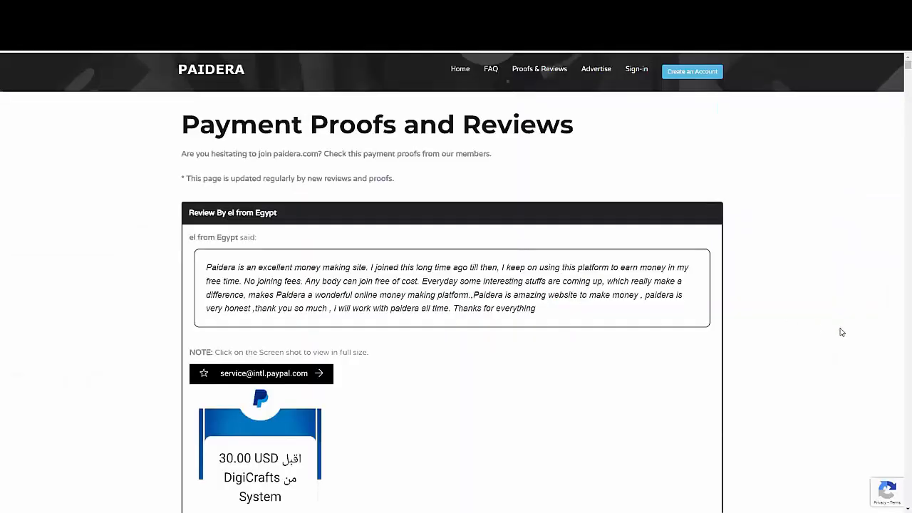
pyautogui.moveTo(258, 278)
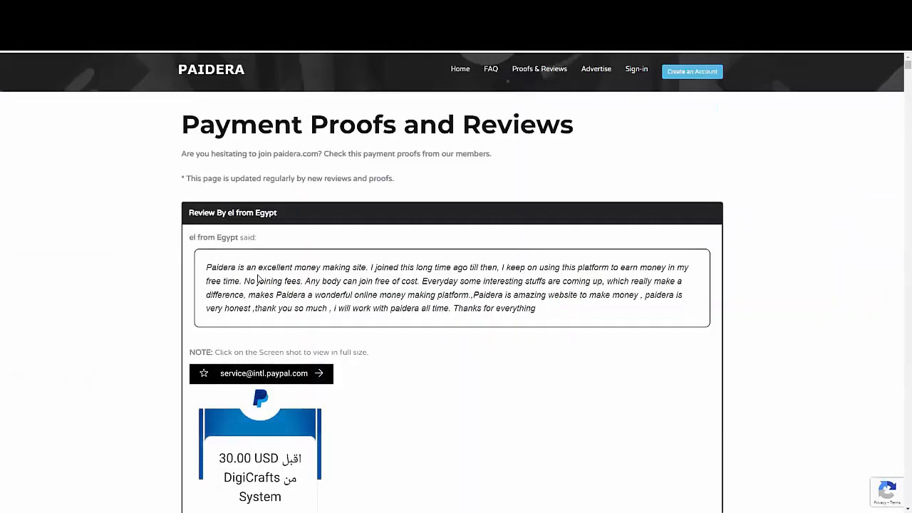
pyautogui.scroll(-3)
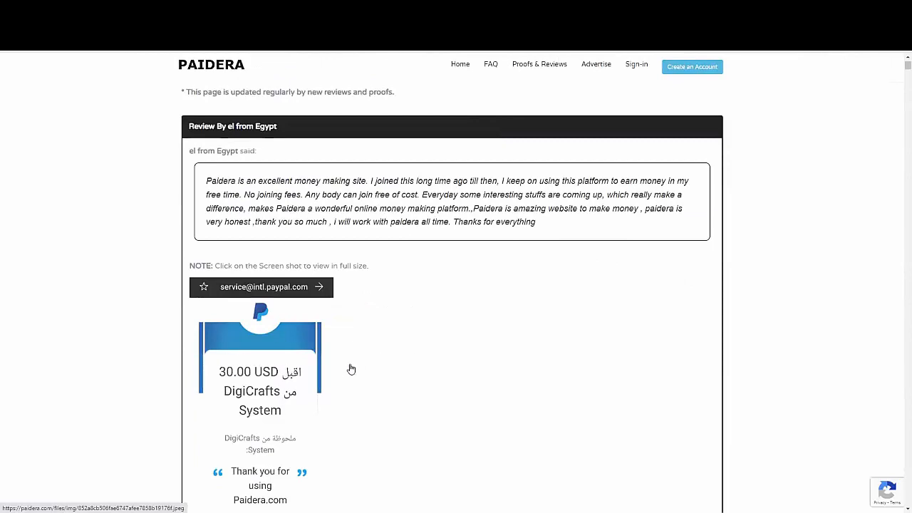
pyautogui.scroll(-3)
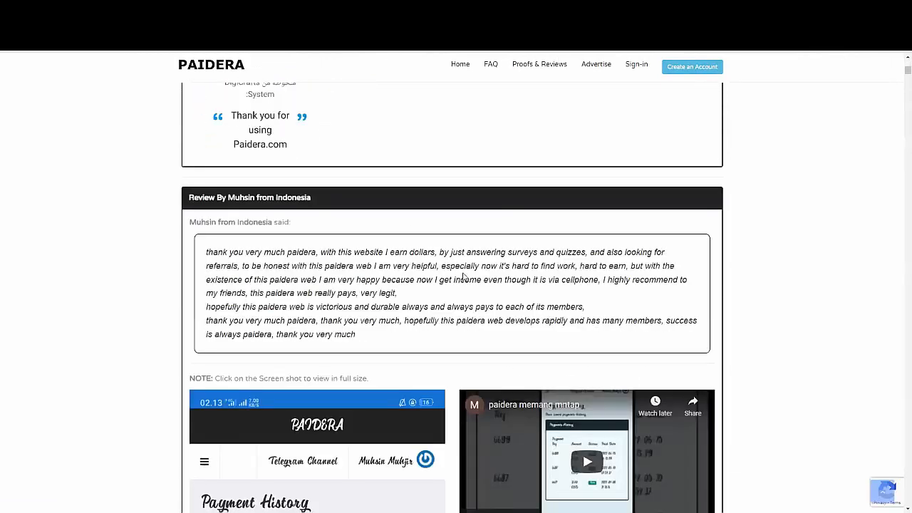
pyautogui.scroll(-3)
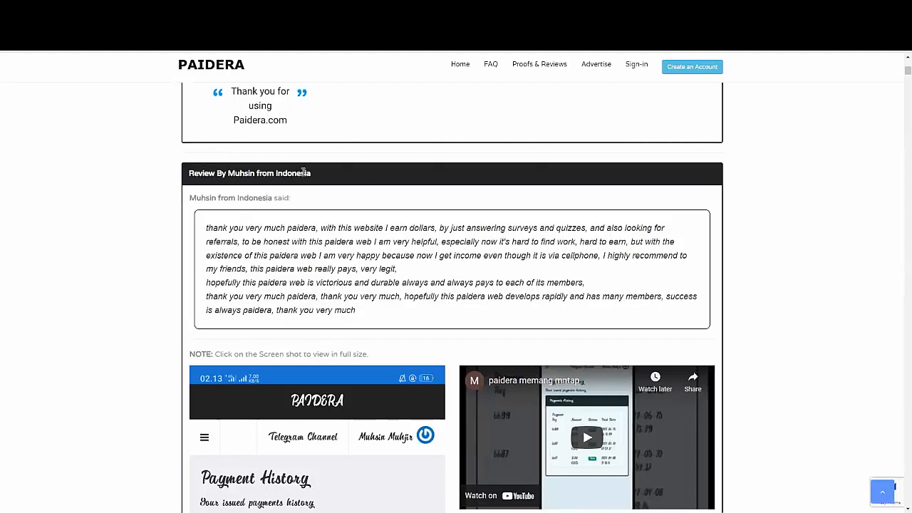
pyautogui.moveTo(341, 249)
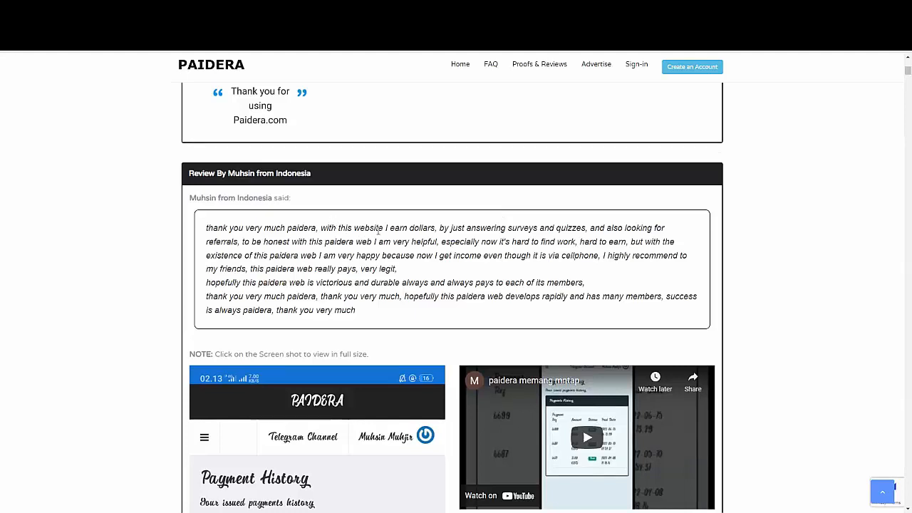
# Highlight review text and scroll on through the PayPal payment screenshots.
pyautogui.moveTo(385, 228); pyautogui.dragTo(663, 228)
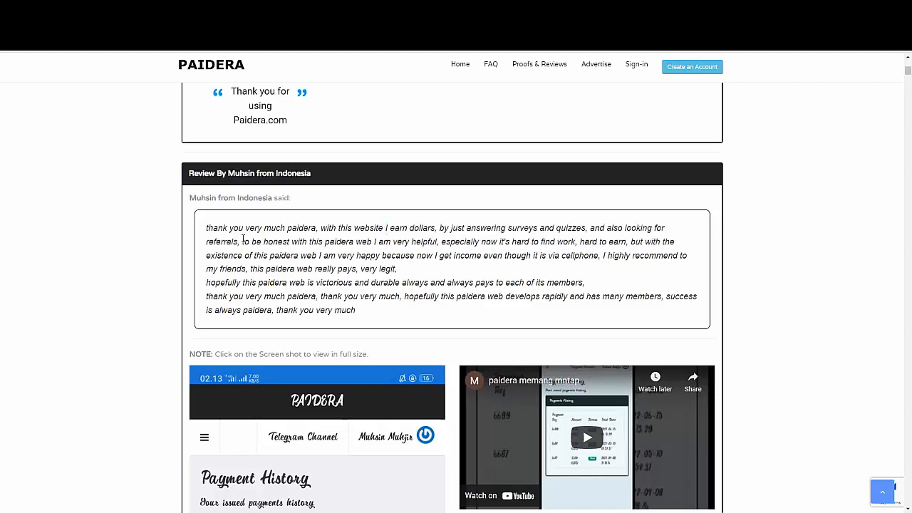
pyautogui.moveTo(236, 242); pyautogui.dragTo(440, 242)
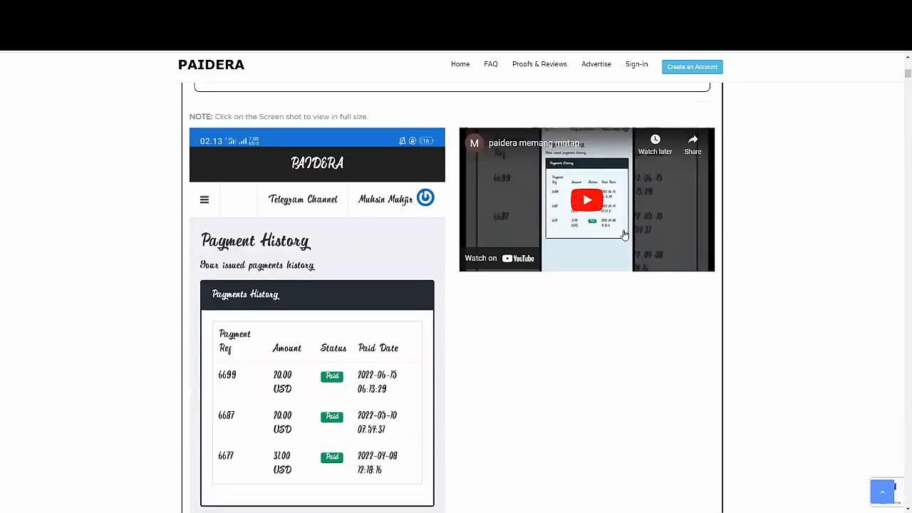
pyautogui.scroll(-3)
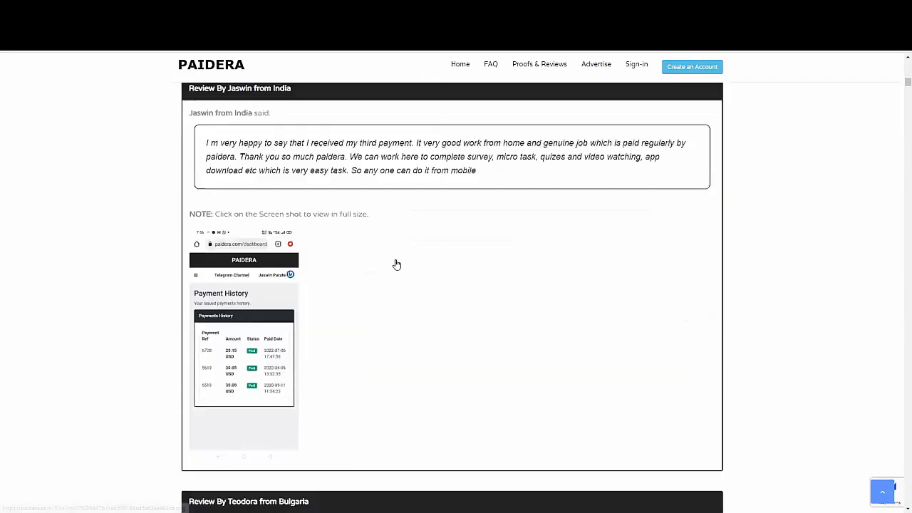
pyautogui.scroll(-3)
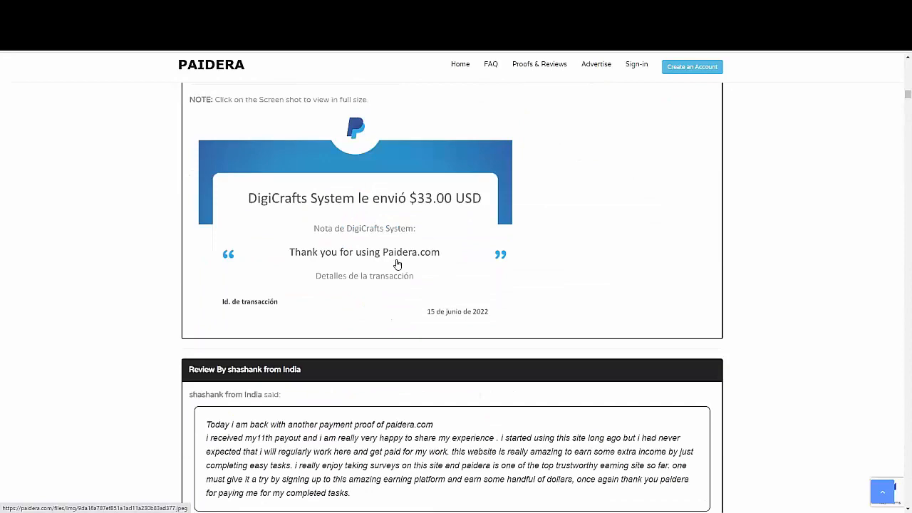
pyautogui.scroll(-3)
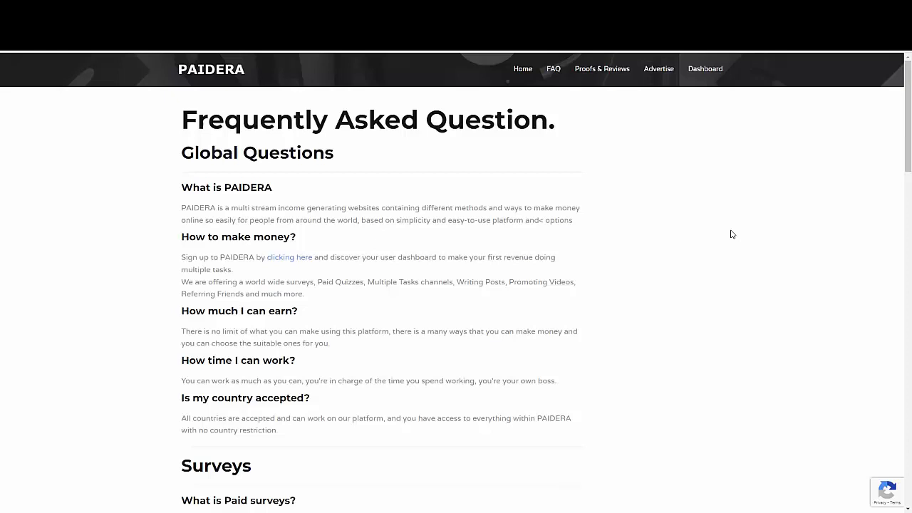
pyautogui.moveTo(519, 245)
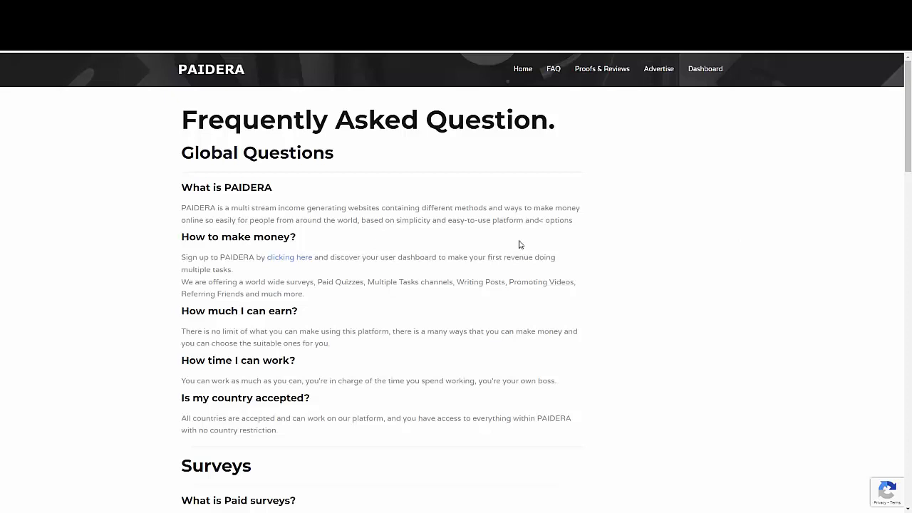
# Highlight the FAQ answer to 'How much I can earn?'.
pyautogui.moveTo(183, 331); pyautogui.dragTo(374, 331)
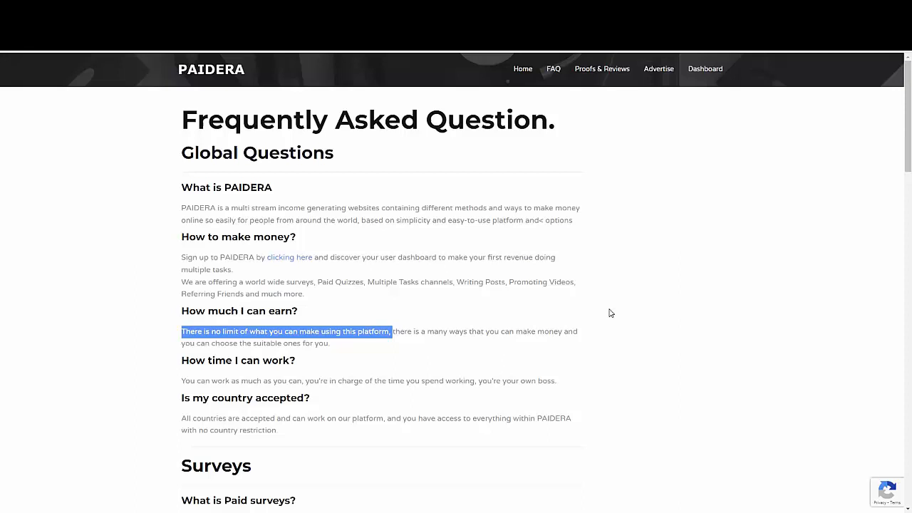
pyautogui.moveTo(183, 425)
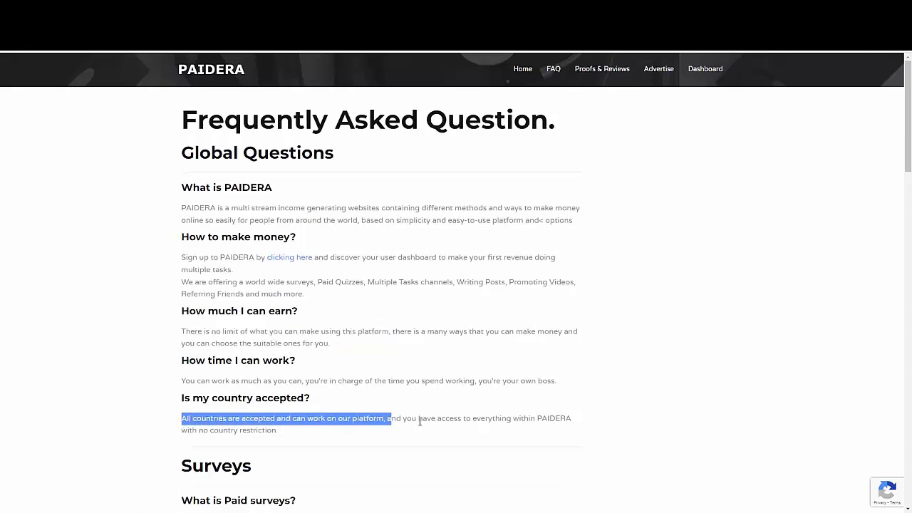
pyautogui.moveTo(821, 134)
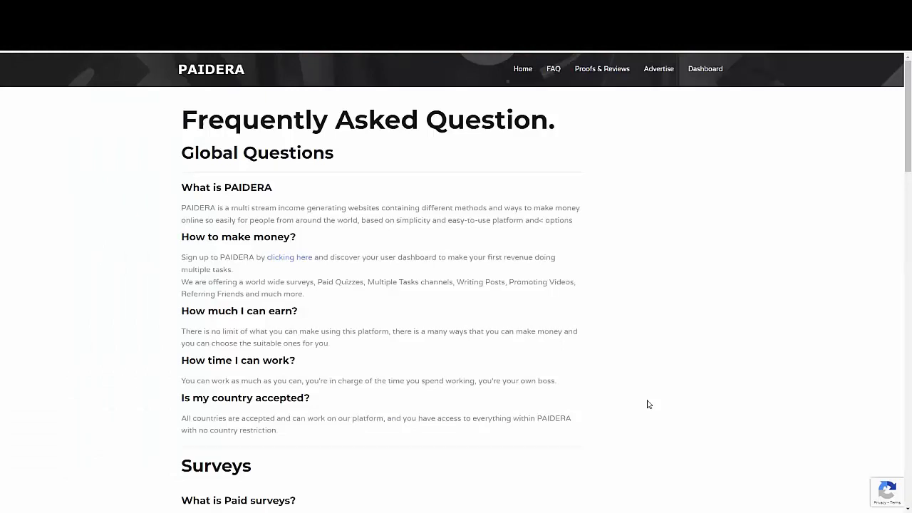
pyautogui.moveTo(425, 257)
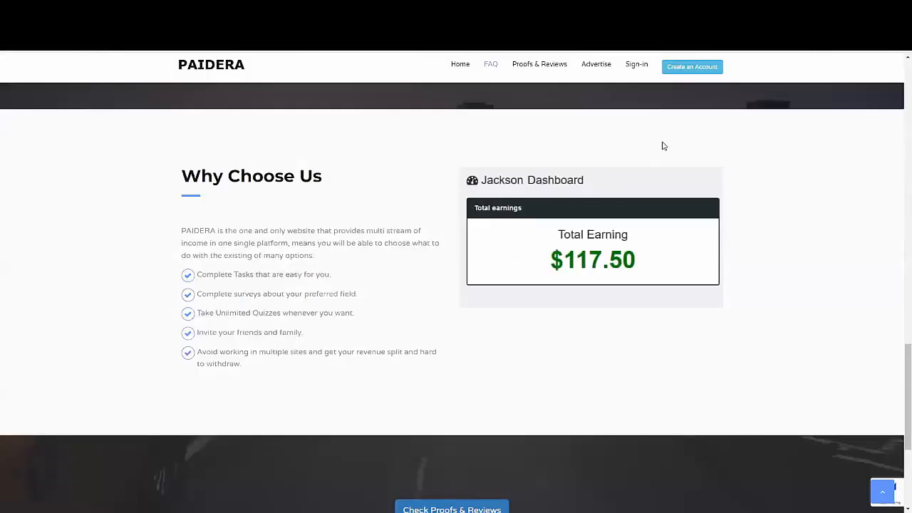
pyautogui.moveTo(691, 67)
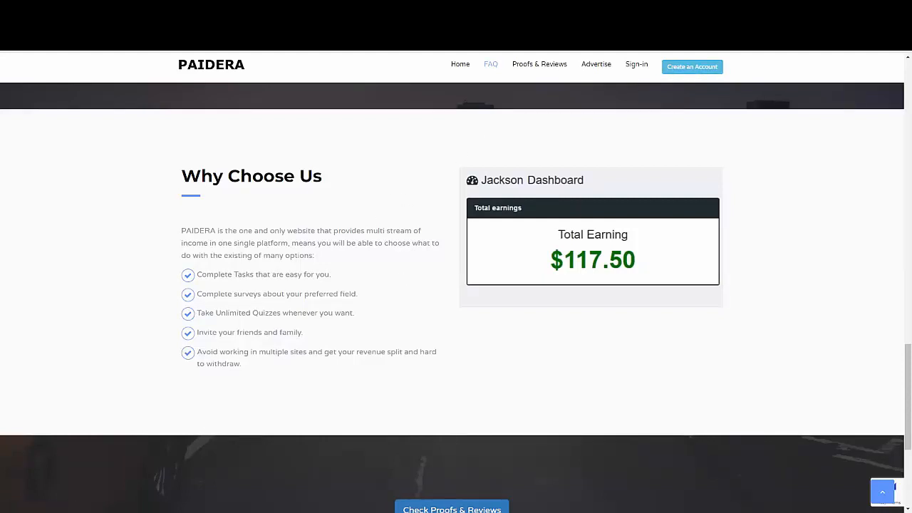
# Go to 'Create an Account' from the top navigation bar.
pyautogui.click(691, 67)
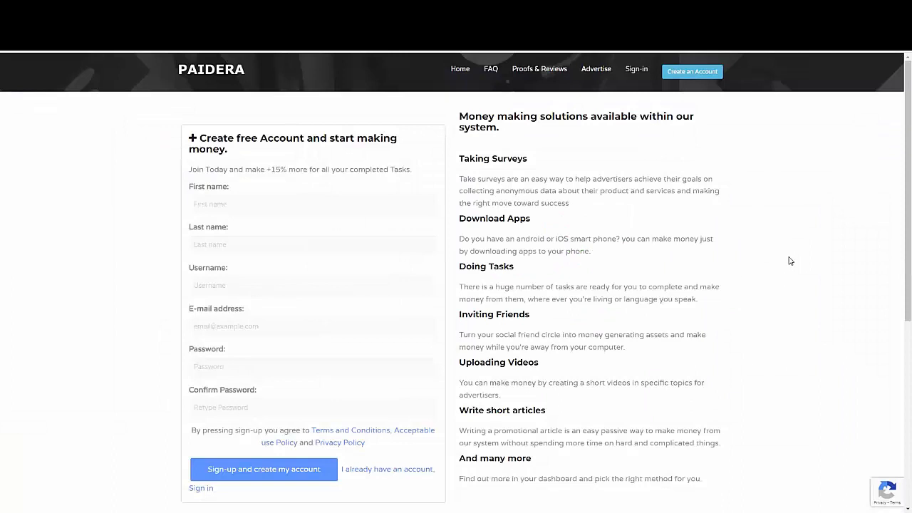
pyautogui.moveTo(796, 305)
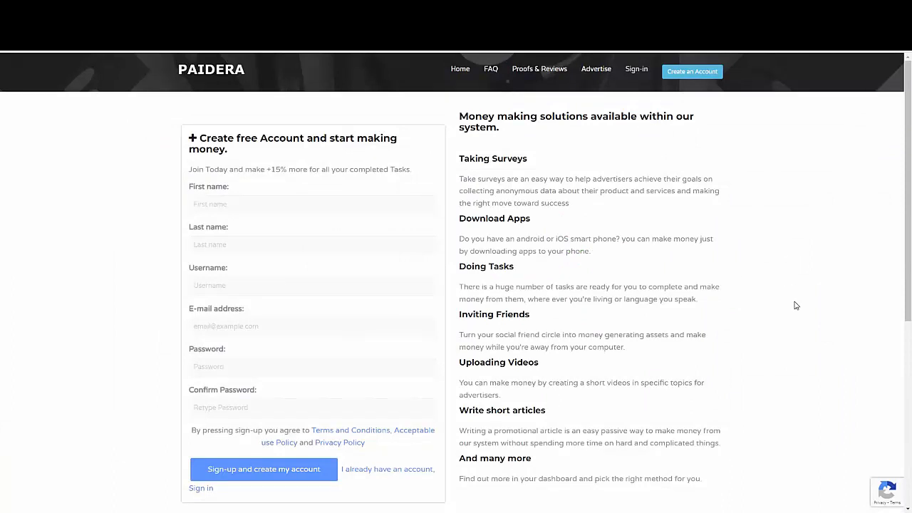
pyautogui.moveTo(253, 242)
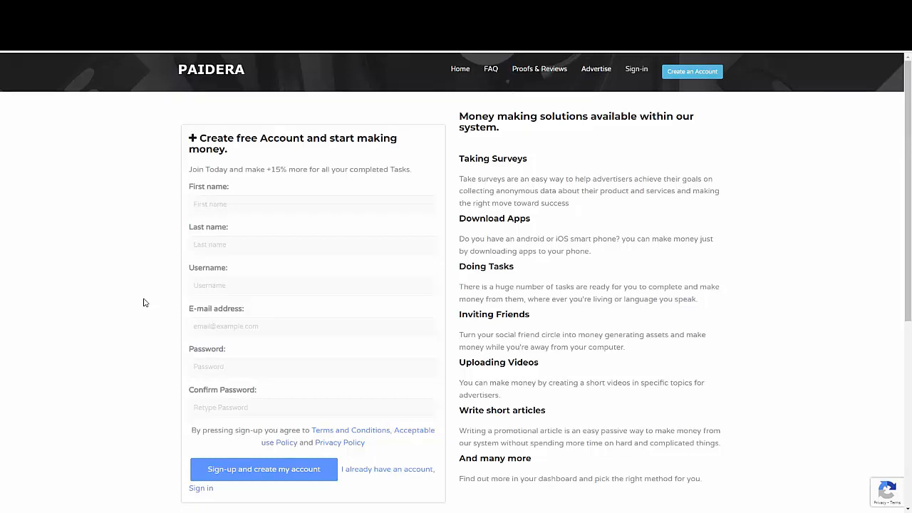
pyautogui.moveTo(280, 315)
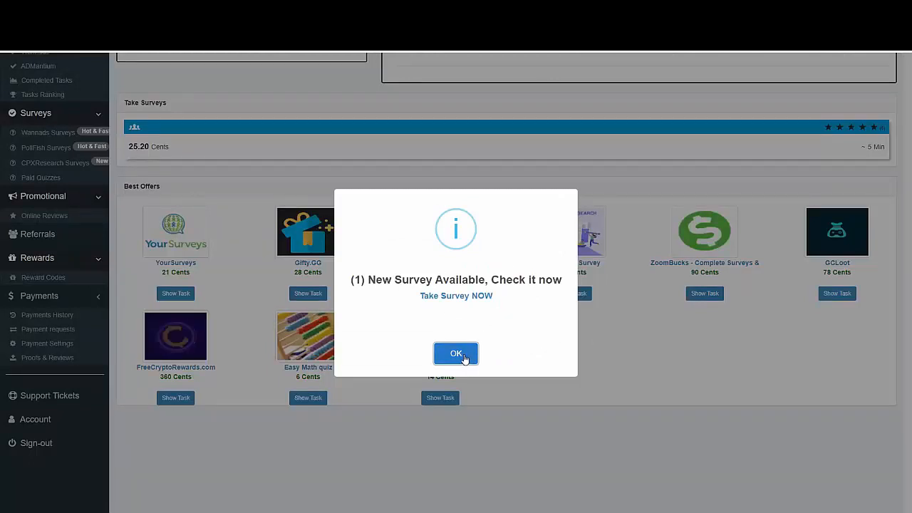
# Dismiss the 'New Survey Available' popup with OK to reveal the dashboard.
pyautogui.click(456, 353)
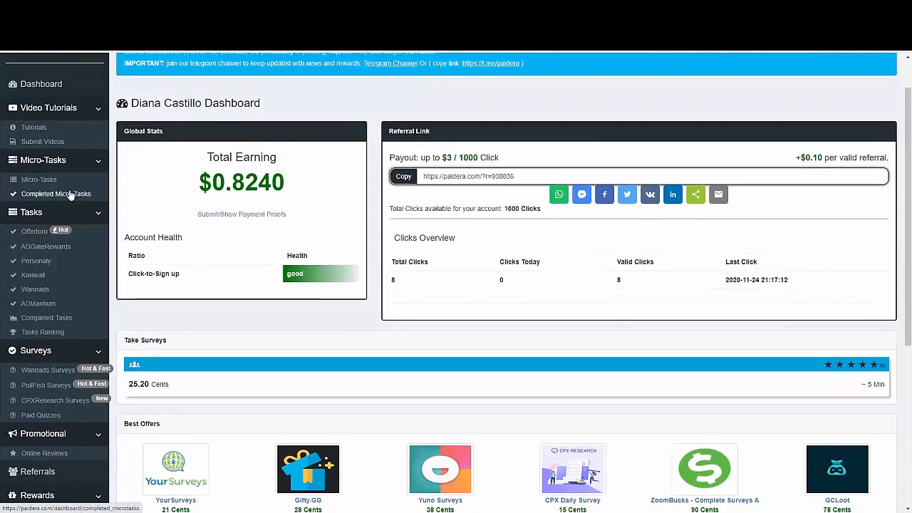
# Scroll the dashboard down past Take Surveys to the Best Offers list.
pyautogui.scroll(-3)
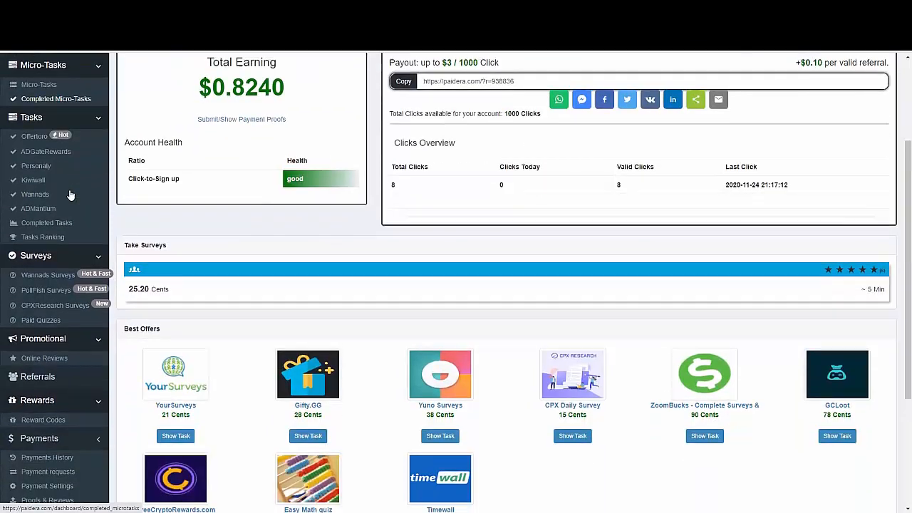
pyautogui.scroll(-3)
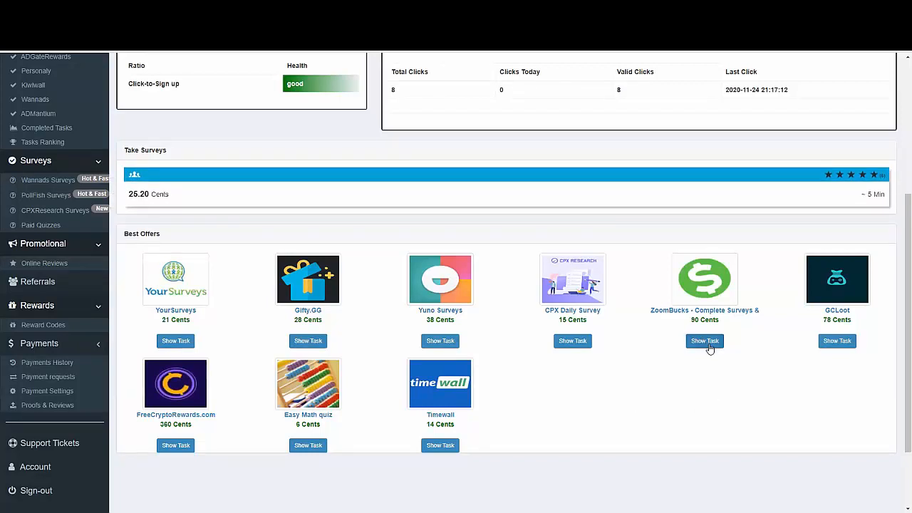
pyautogui.click(704, 340)
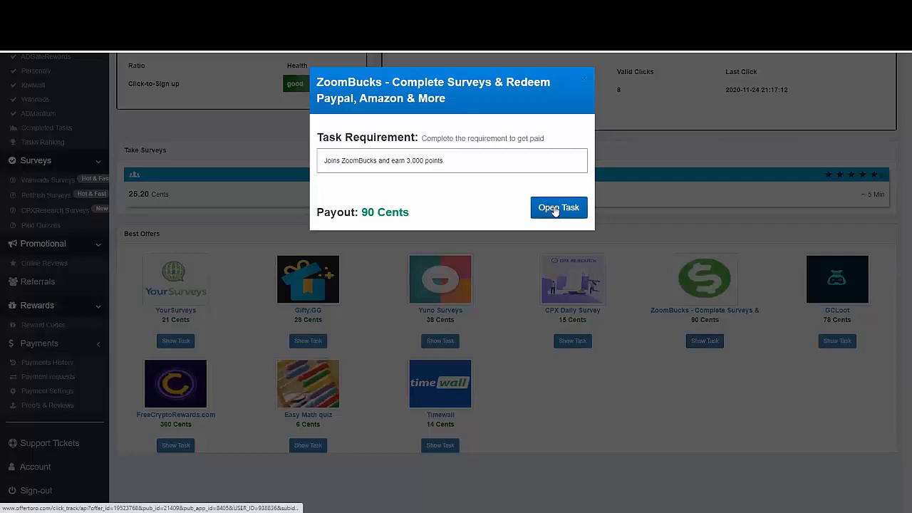
pyautogui.click(559, 208)
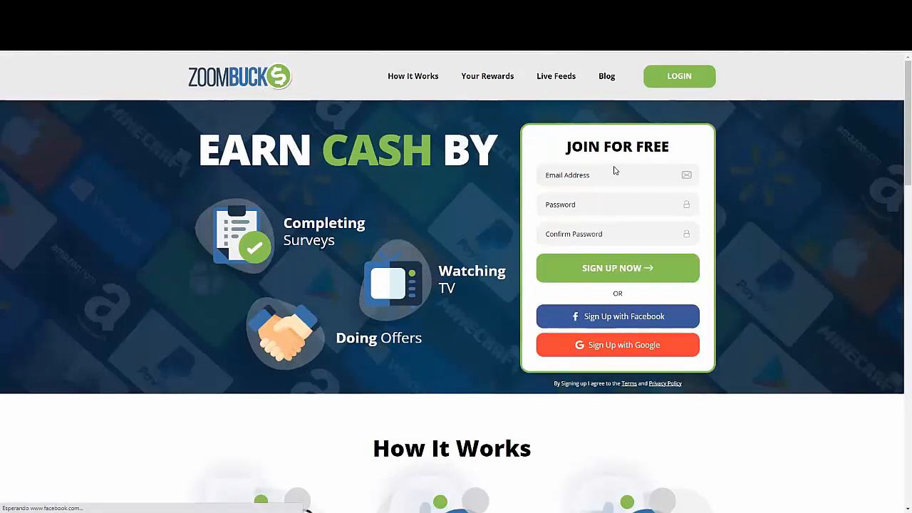
pyautogui.scroll(-3)
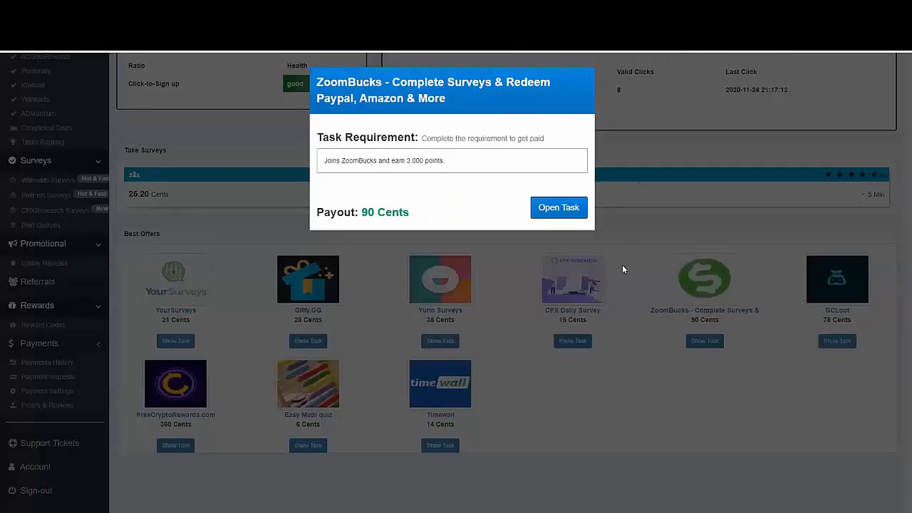
pyautogui.click(586, 77)
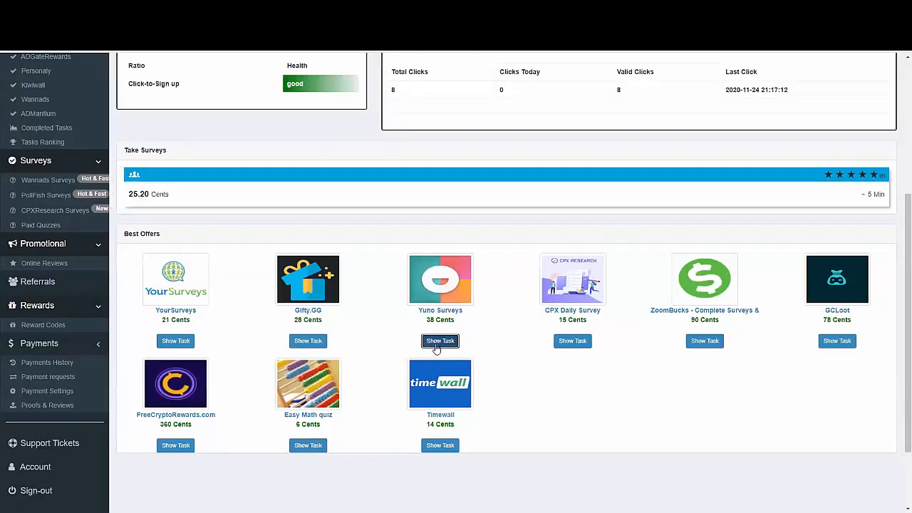
# Show the Yuno Surveys task, launch its site and continue past the age and consent checks.
pyautogui.click(439, 341)
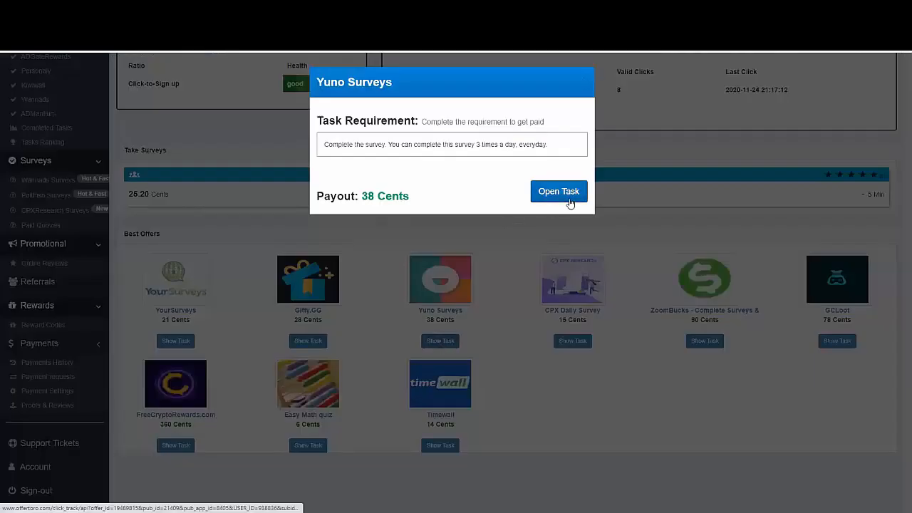
pyautogui.click(559, 191)
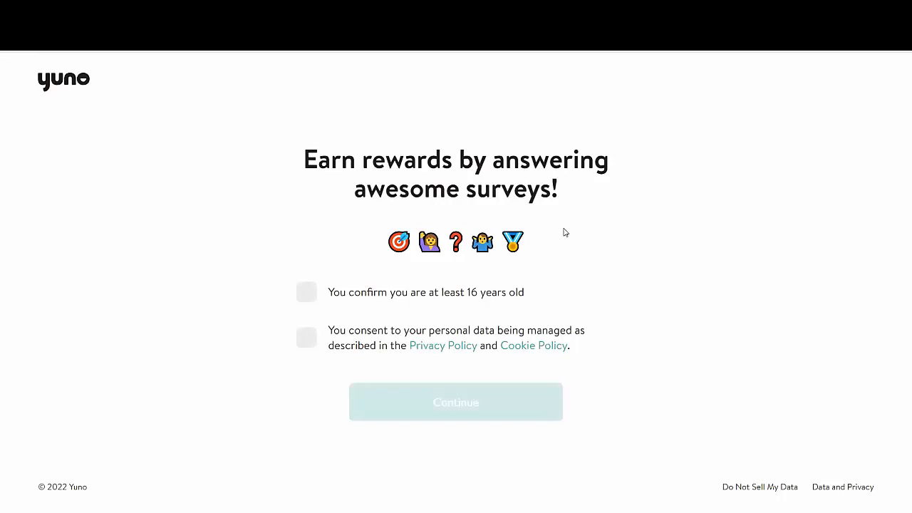
pyautogui.moveTo(416, 177)
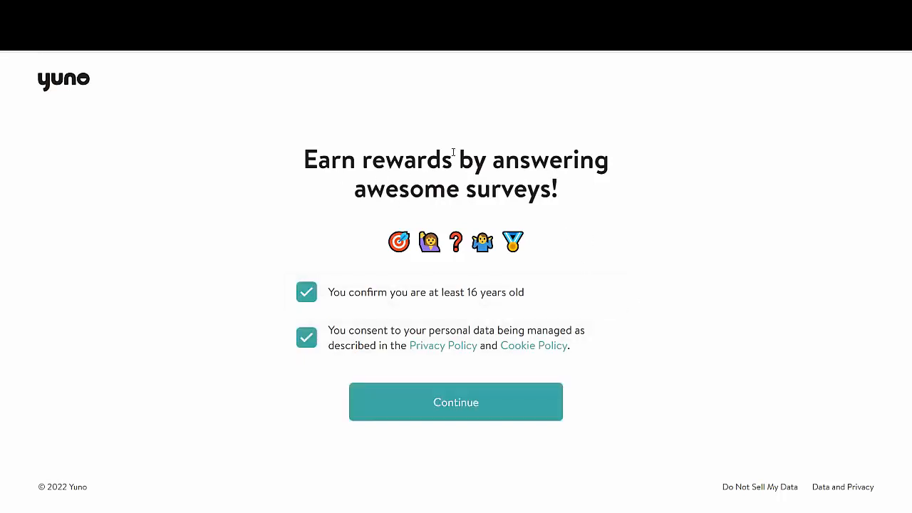
pyautogui.click(456, 402)
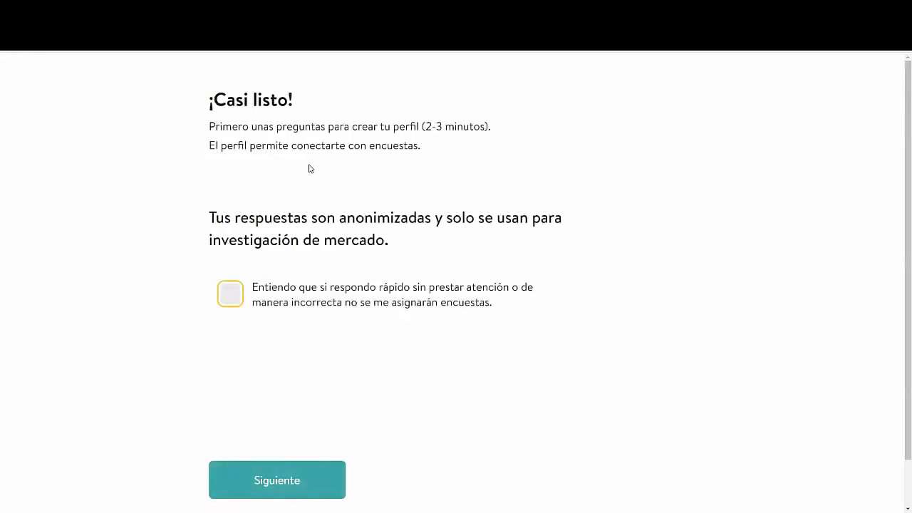
pyautogui.scroll(-3)
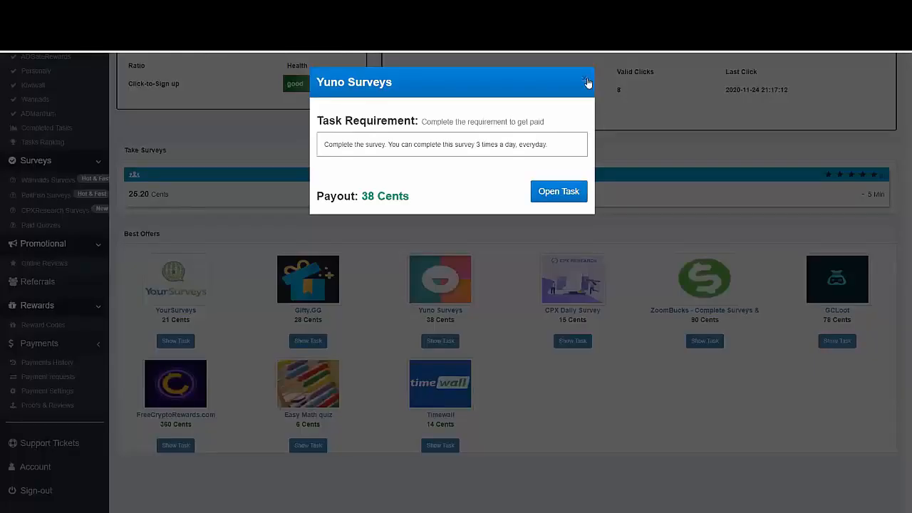
# Close the Yuno Surveys details and go to Offertoro under Tasks in the sidebar.
pyautogui.click(586, 82)
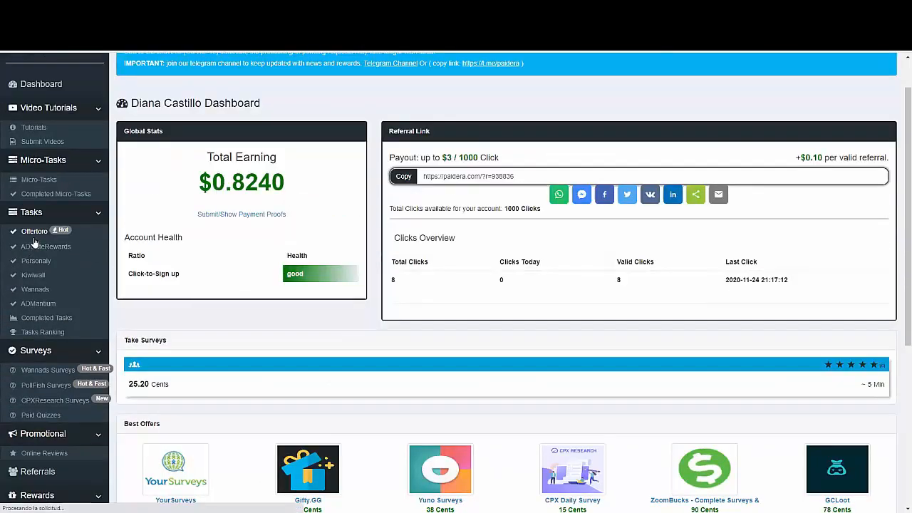
pyautogui.click(34, 231)
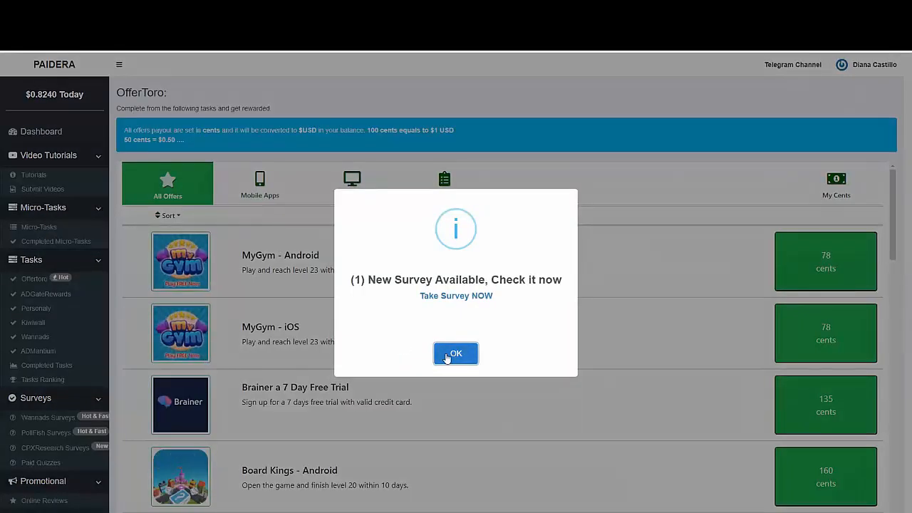
# Dismiss the survey popup and scroll the OfferToro list down to the solitaire and Gifty.GG offers.
pyautogui.click(456, 354)
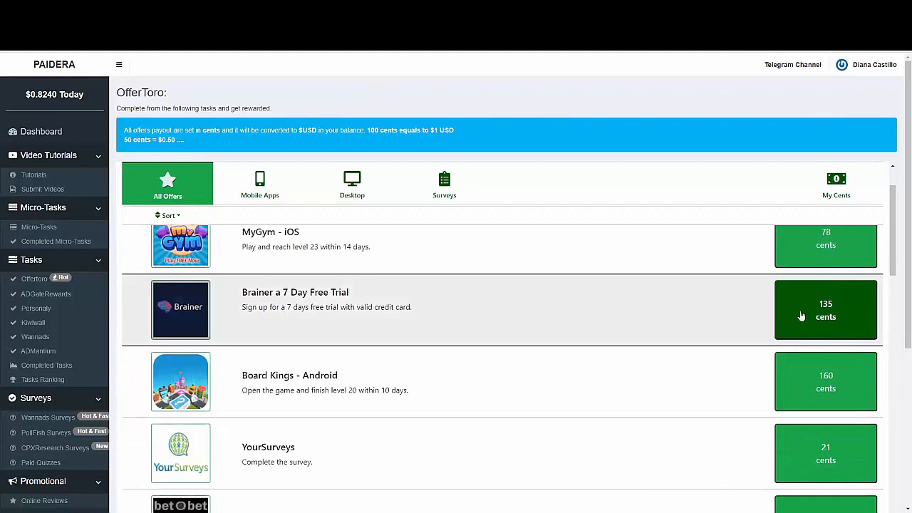
pyautogui.moveTo(775, 333)
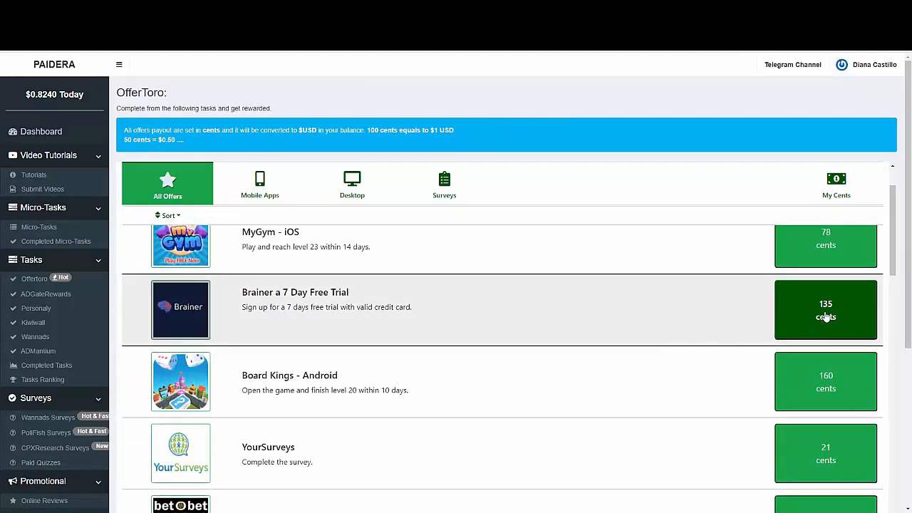
pyautogui.scroll(-3)
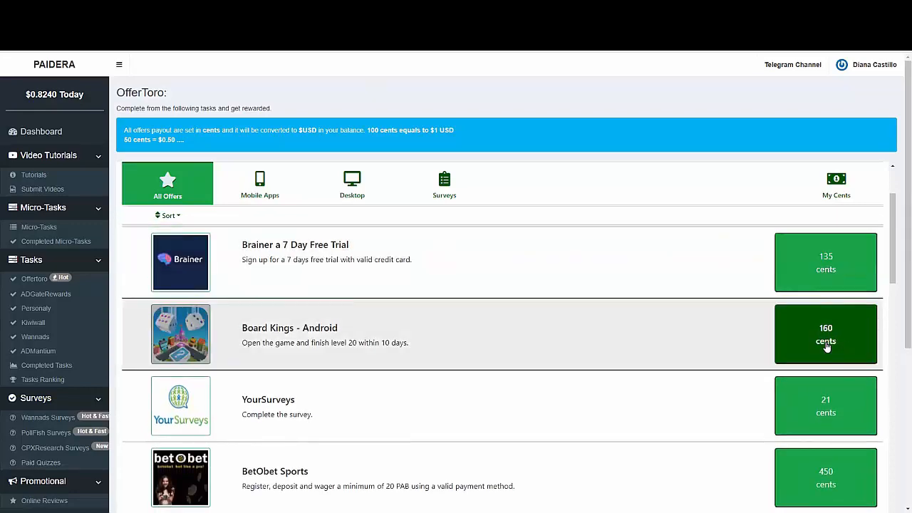
pyautogui.scroll(-3)
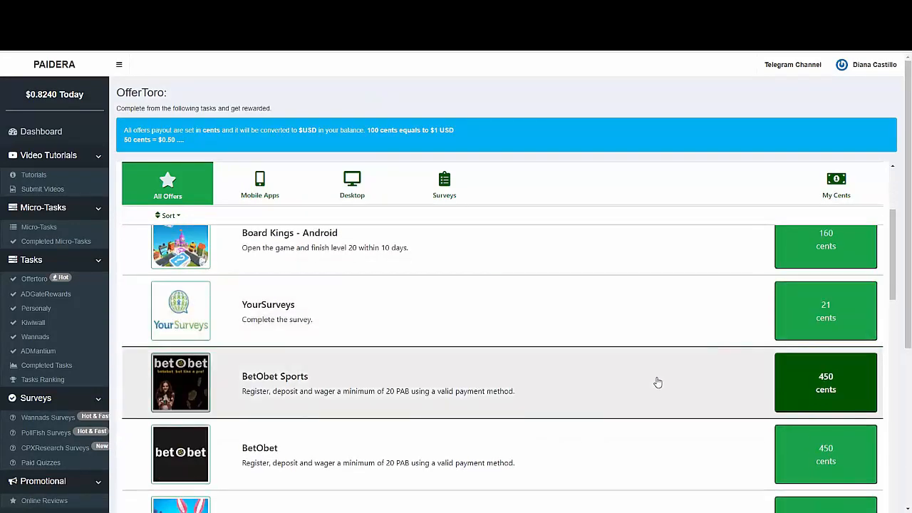
pyautogui.scroll(-3)
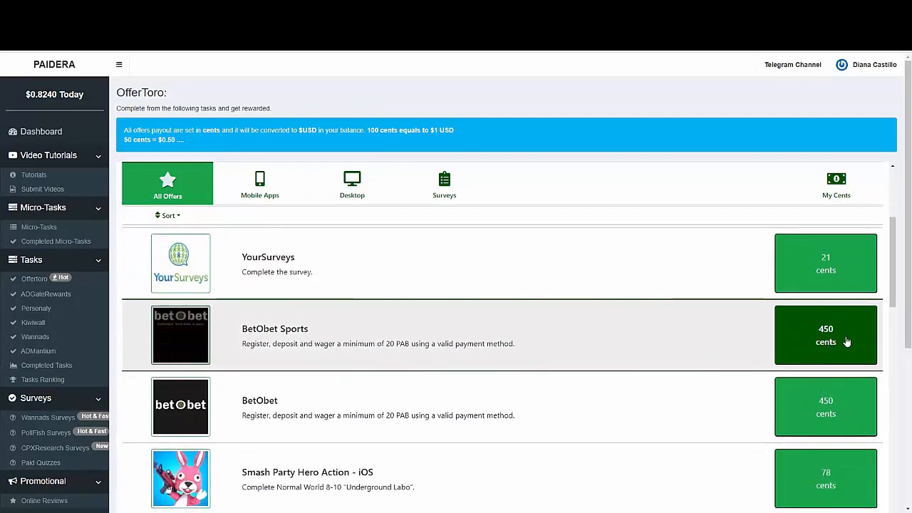
pyautogui.scroll(-3)
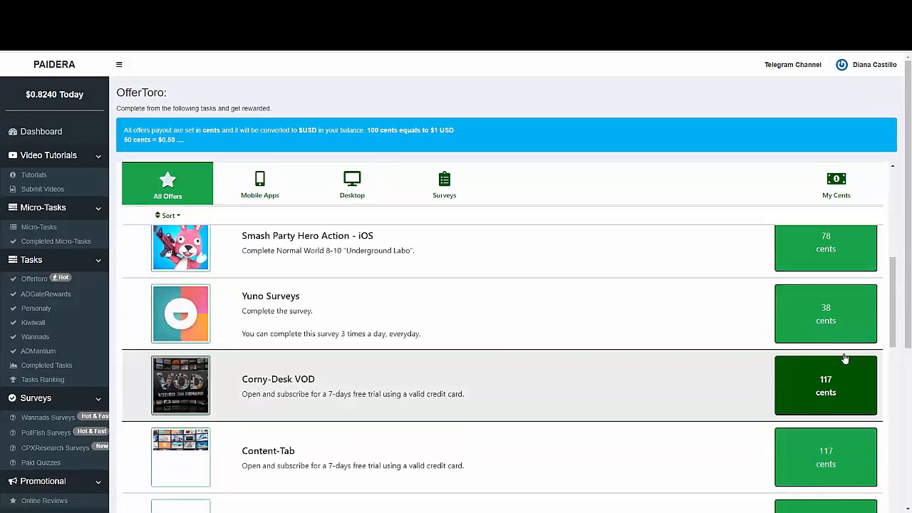
pyautogui.scroll(-3)
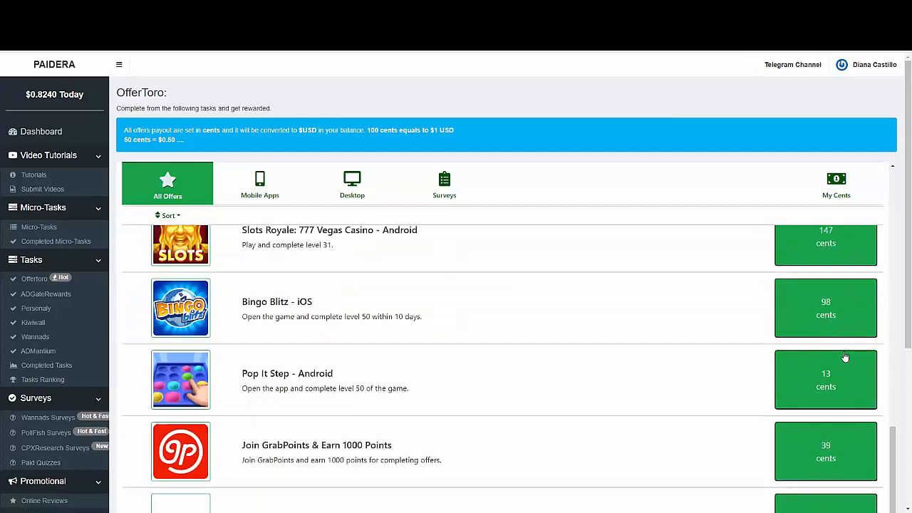
pyautogui.scroll(-3)
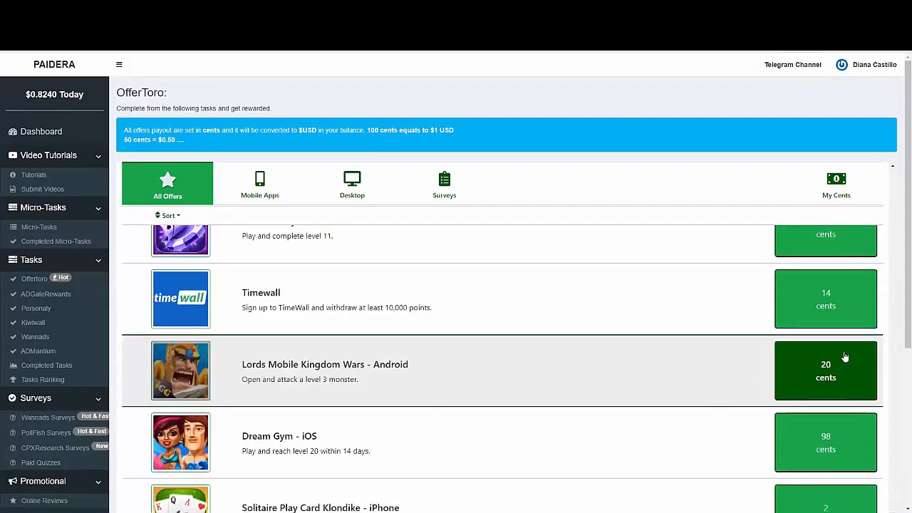
pyautogui.scroll(-3)
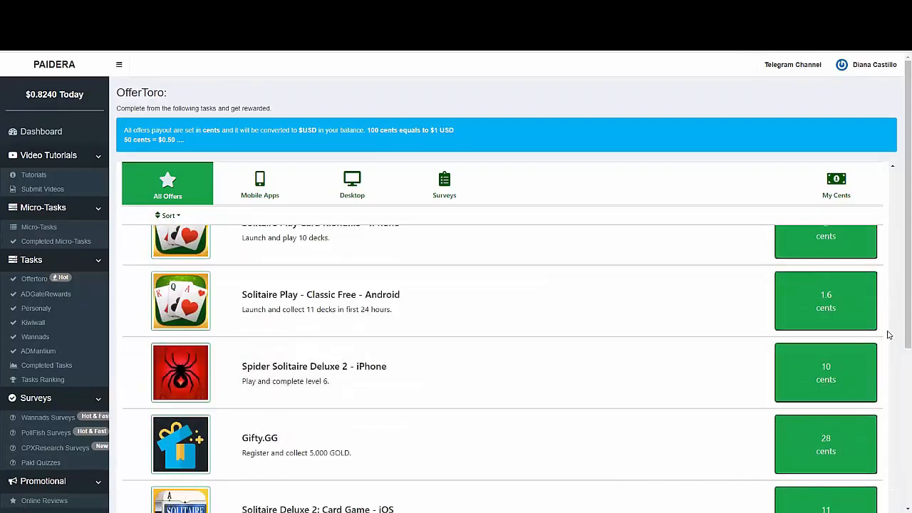